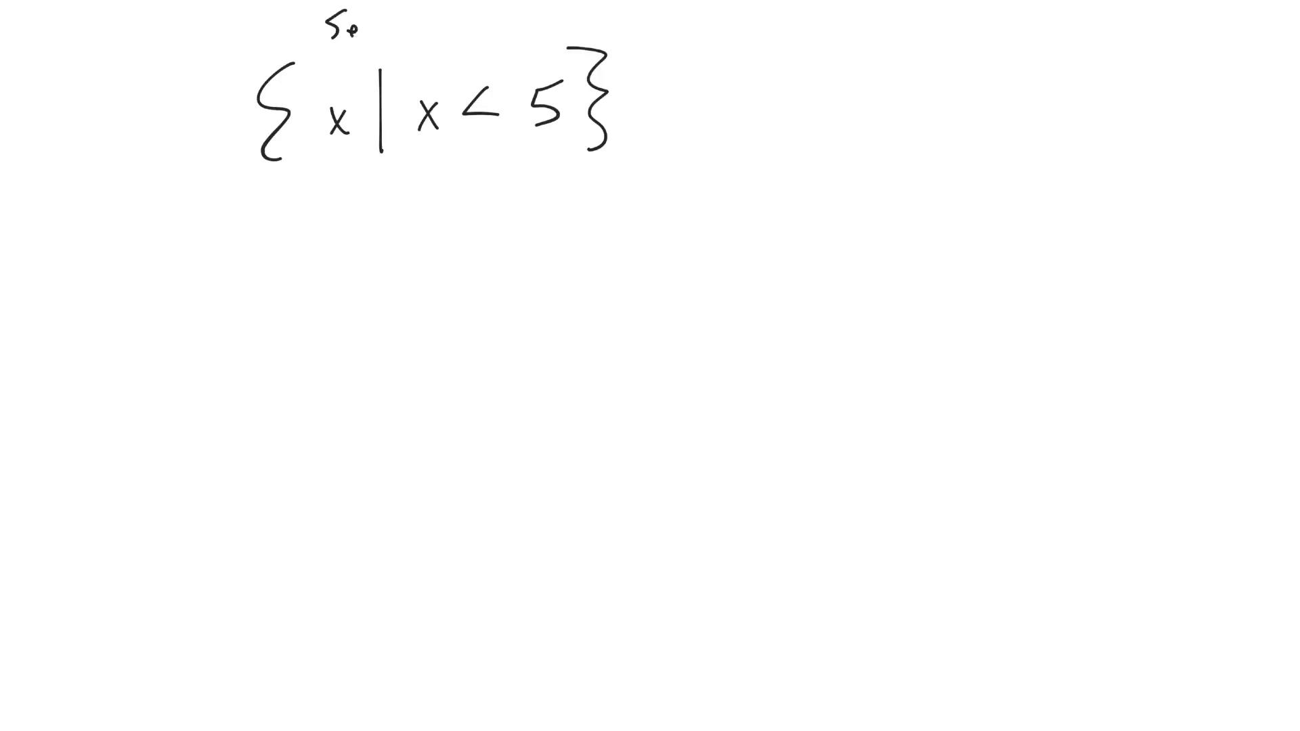
# Write the heading "Set Notation" above {x | x<5} and underline the expression.
pyautogui.write('Set No')
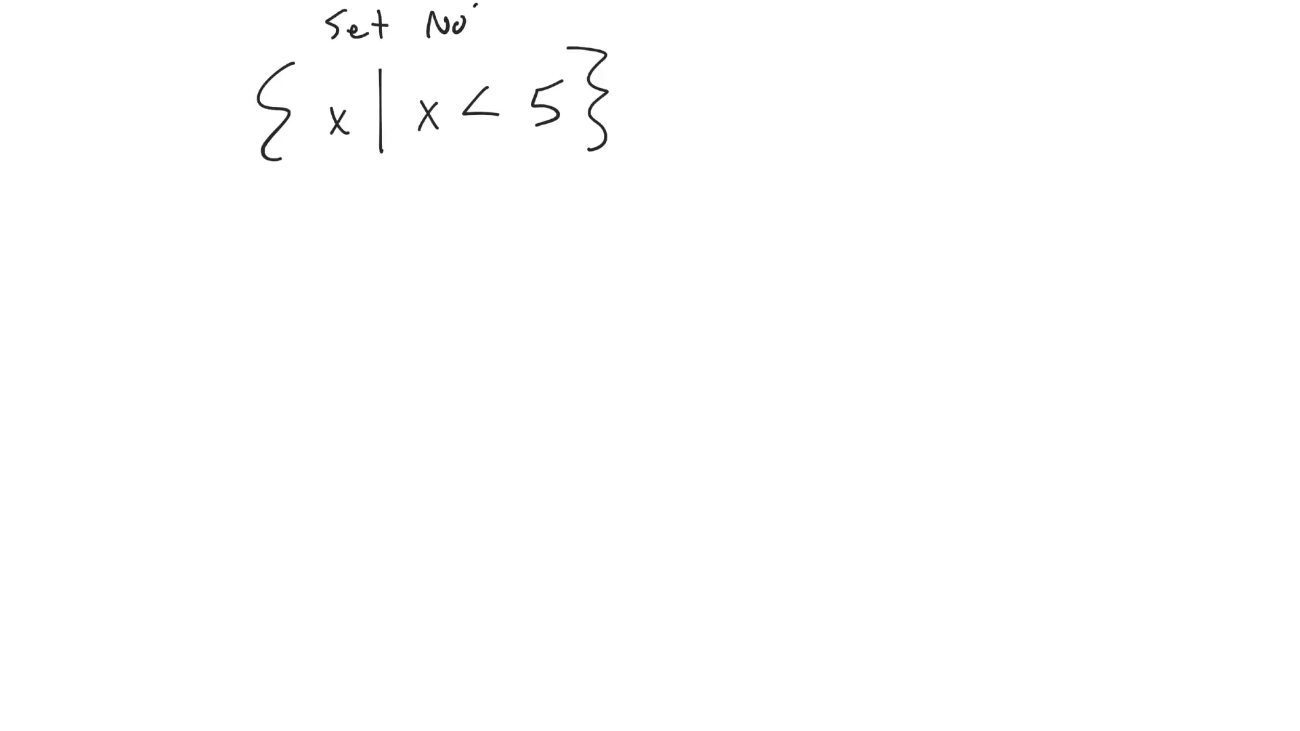
pyautogui.write('tation')
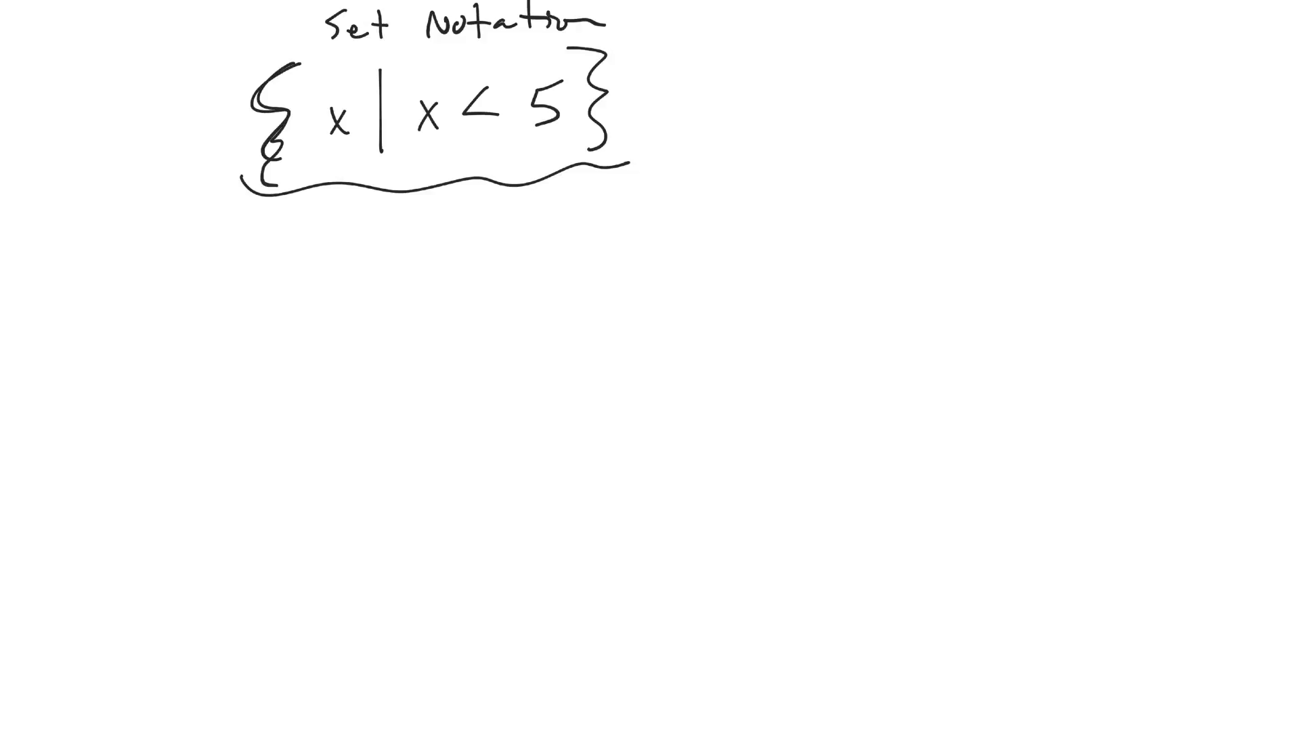
pyautogui.moveTo(281, 75); pyautogui.dragTo(278, 165)
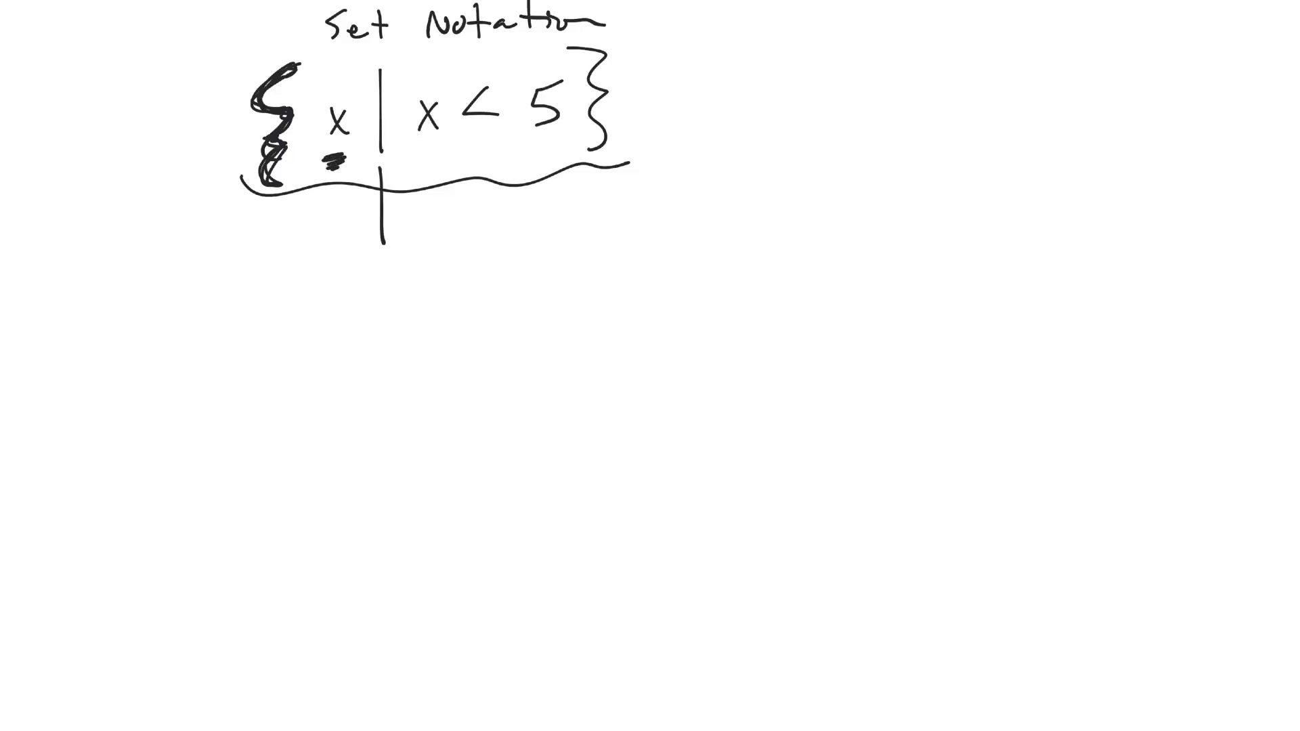
# Note "as long as" under the thickened bar and dash-underline the condition x<5.
pyautogui.write('as long as')
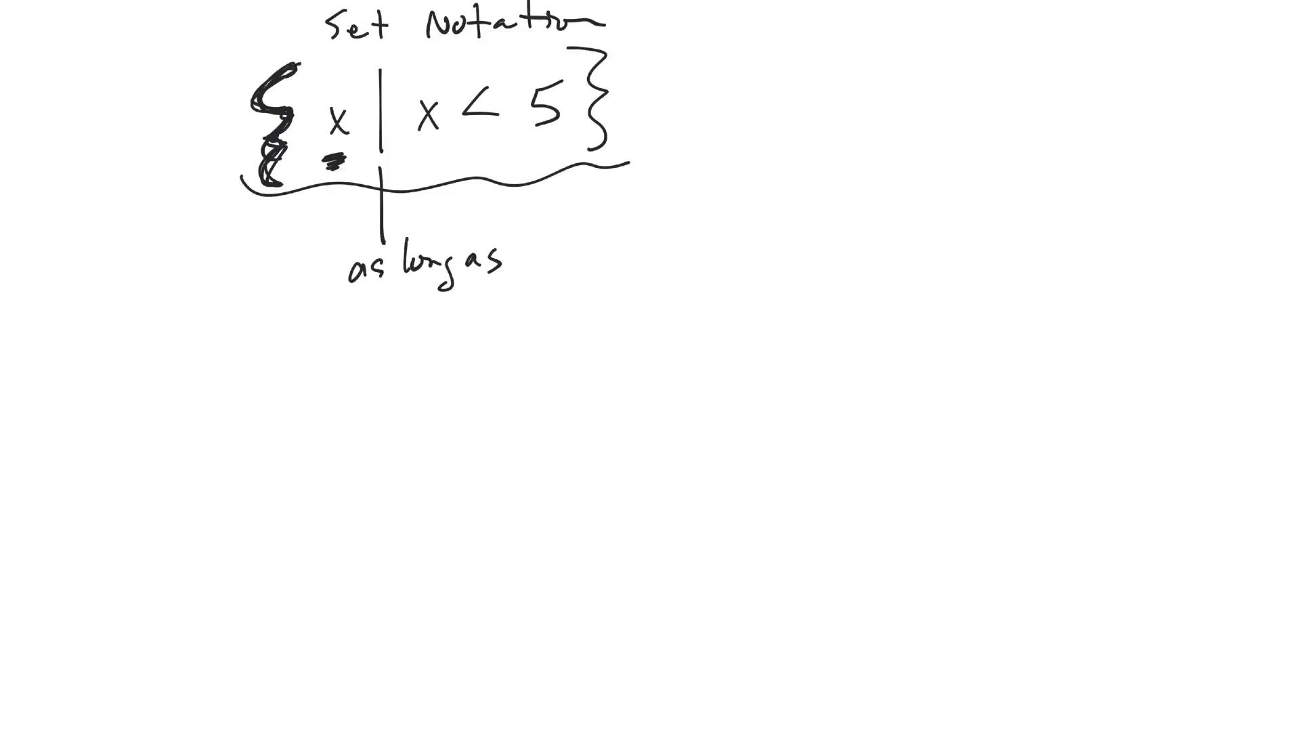
pyautogui.click(331, 160)
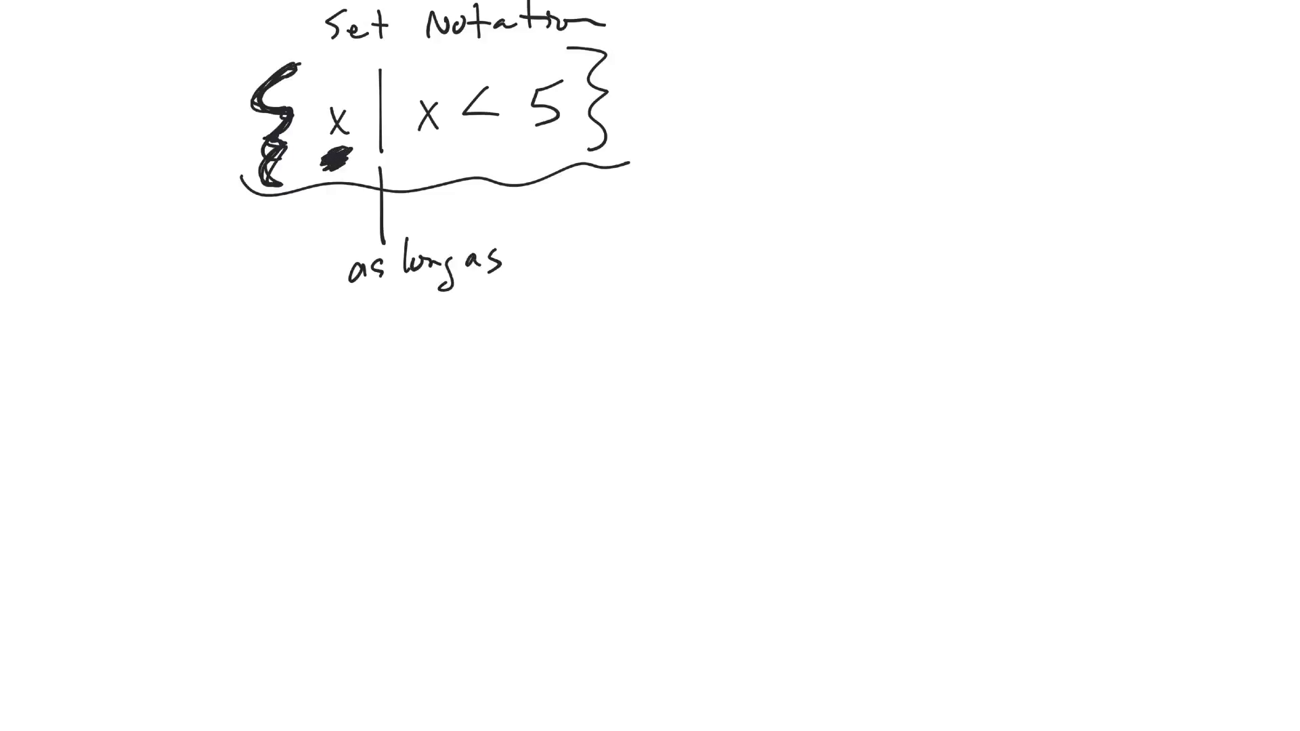
pyautogui.moveTo(383, 78); pyautogui.dragTo(383, 149)
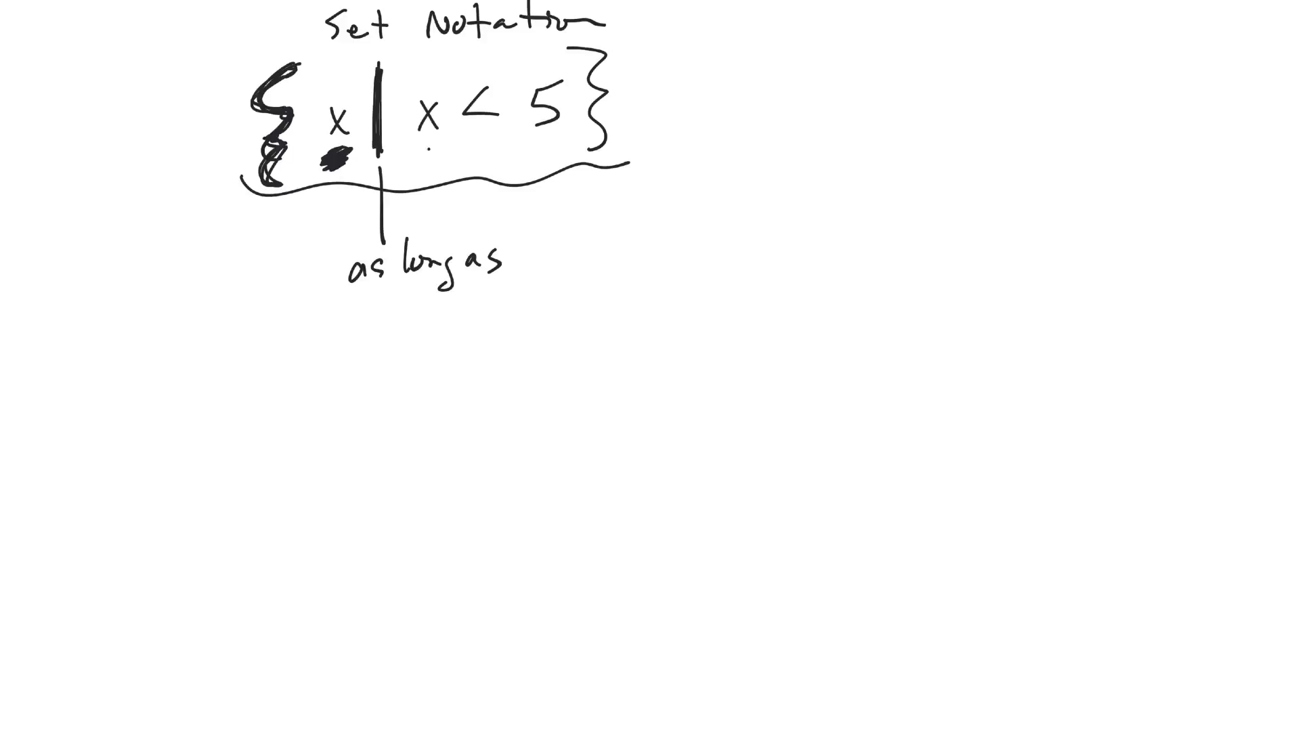
pyautogui.moveTo(414, 153); pyautogui.dragTo(543, 150)
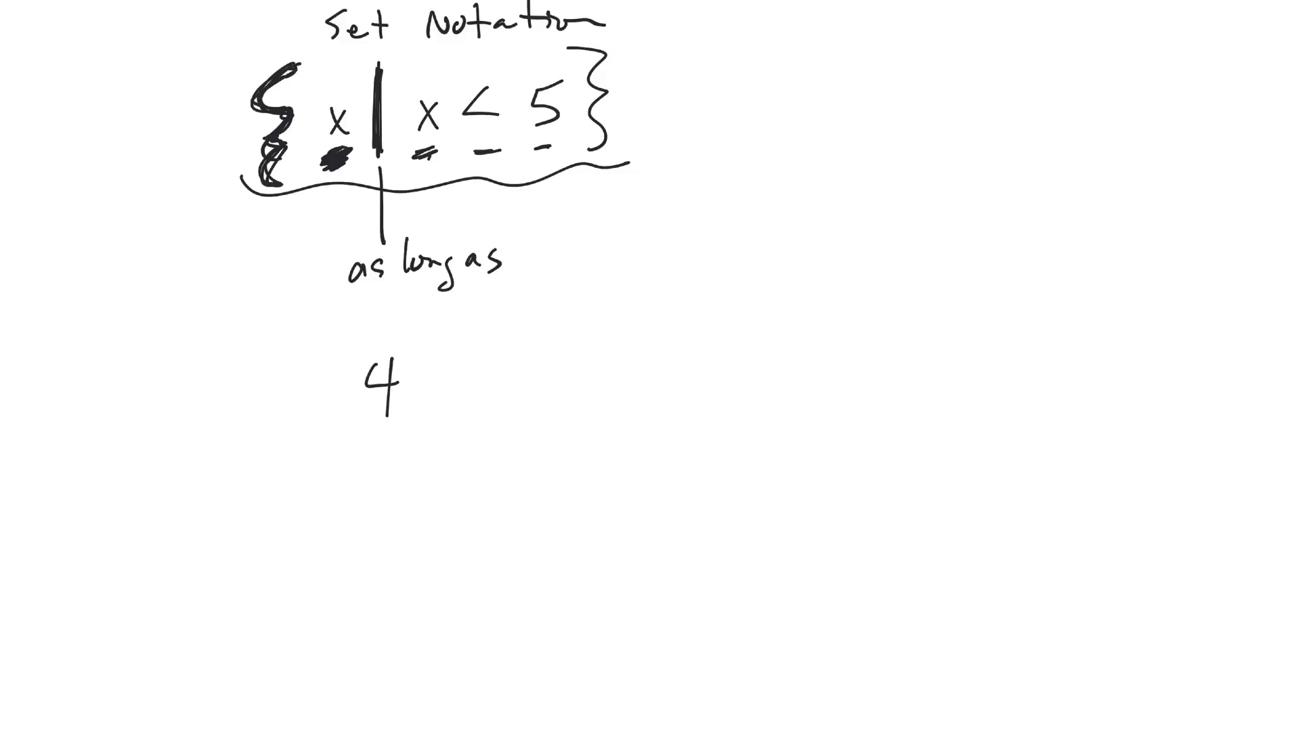
# Check off test value 4 and add test value 3 below the set.
pyautogui.moveTo(363, 418); pyautogui.dragTo(388, 449)
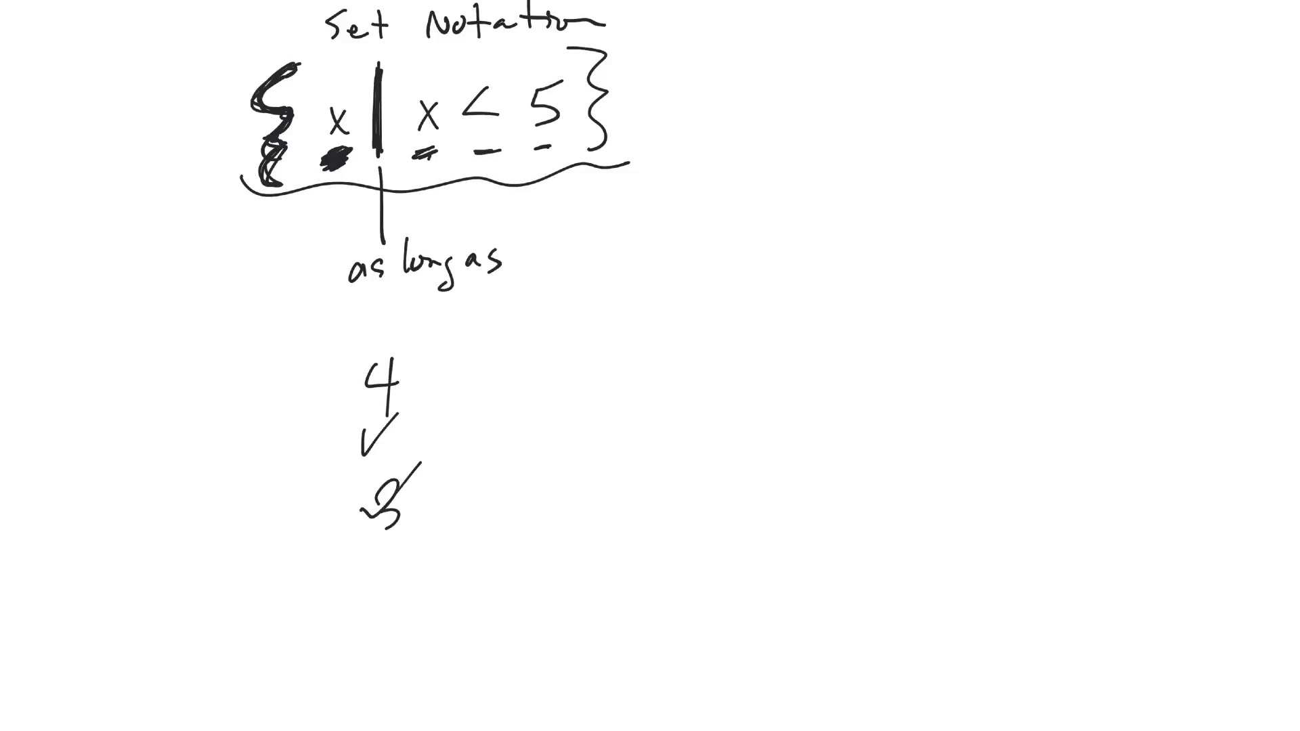
pyautogui.moveTo(497, 348); pyautogui.dragTo(564, 422)
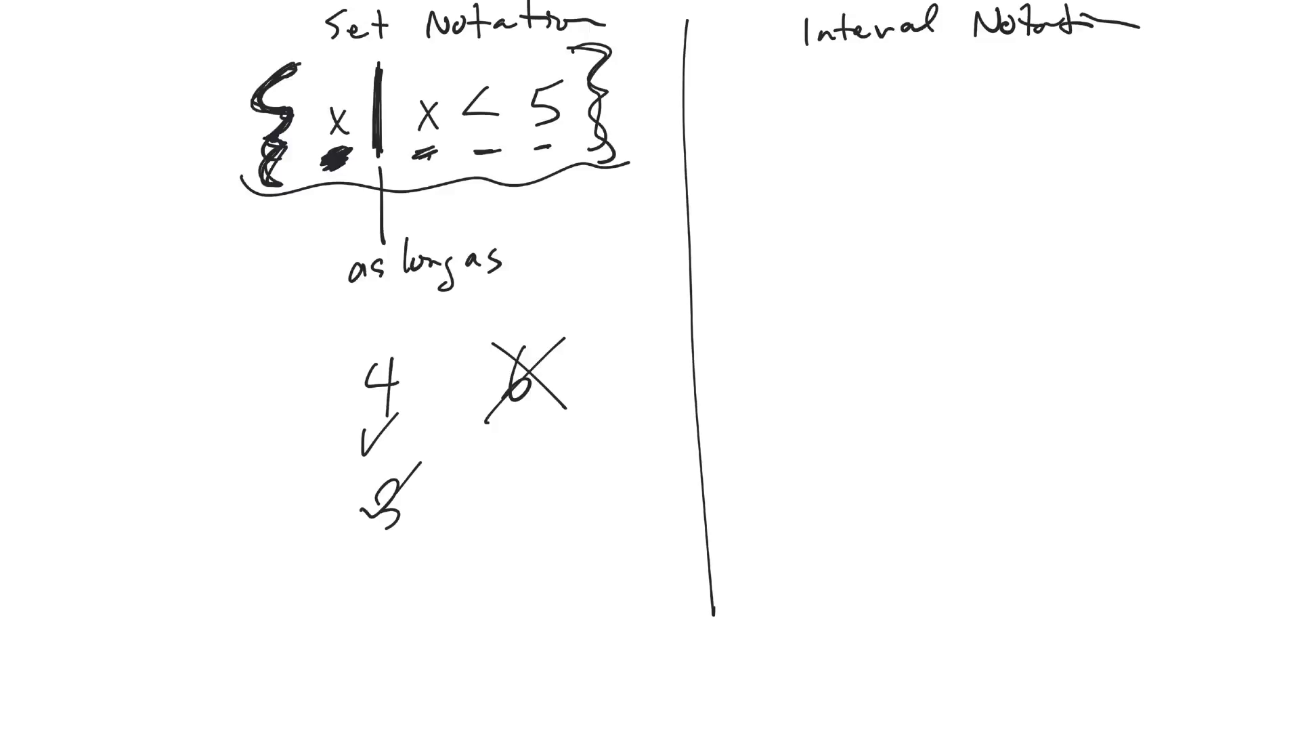
# Sketch the interval template with two blank slots and arrows, plus a leftward arrow beside "as long as".
pyautogui.moveTo(840, 131); pyautogui.dragTo(917, 123)
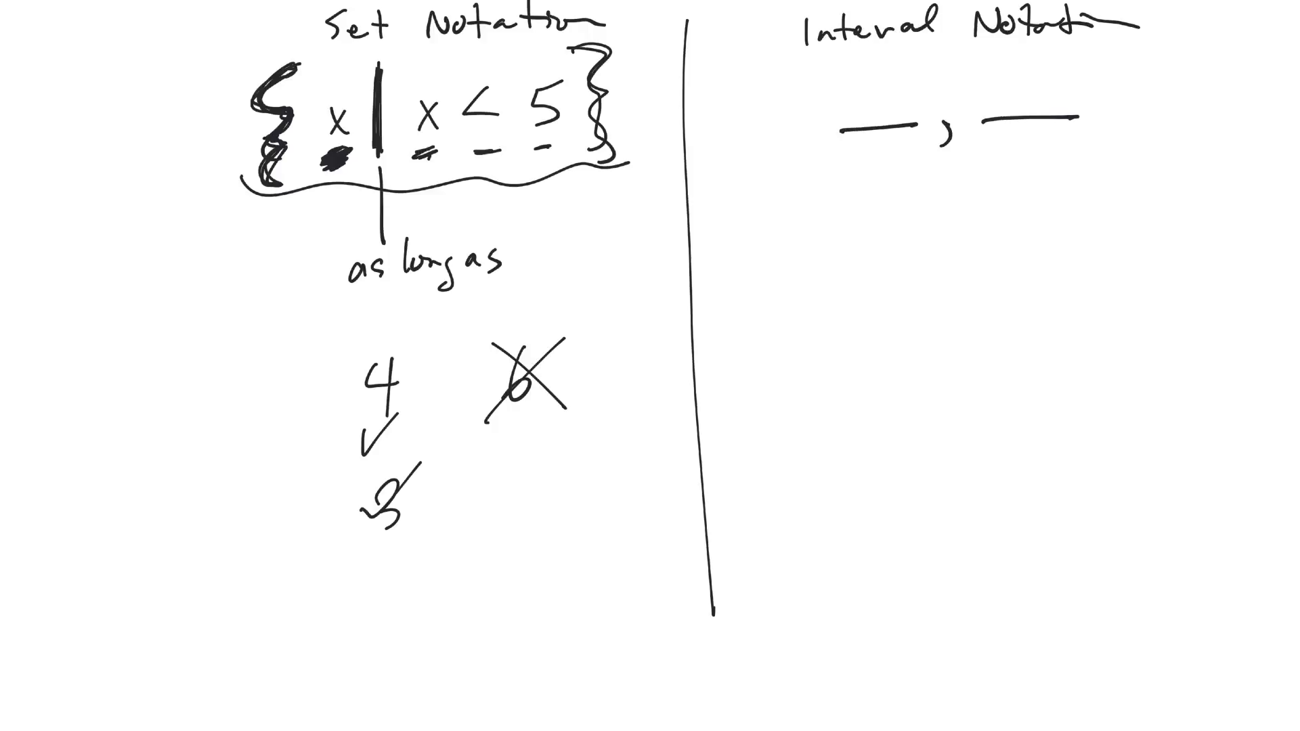
pyautogui.moveTo(1113, 191); pyautogui.dragTo(1113, 132)
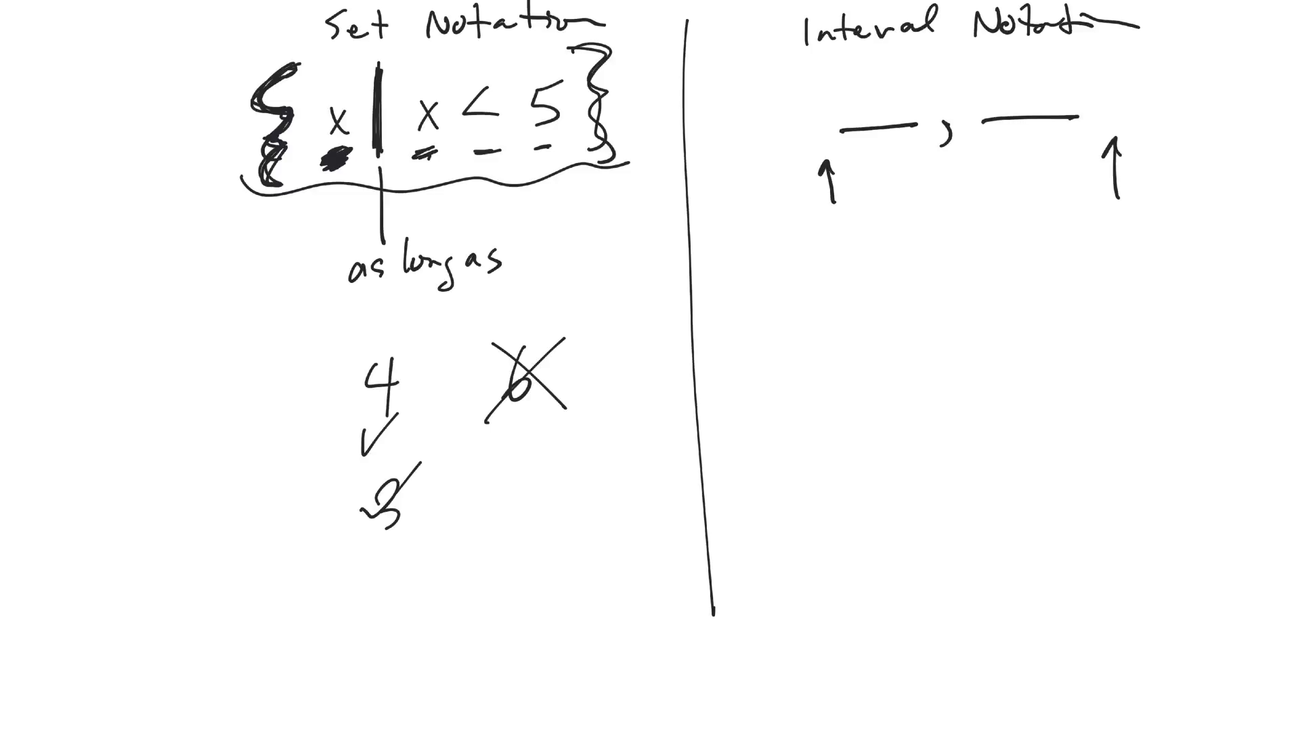
pyautogui.moveTo(190, 261); pyautogui.dragTo(297, 245)
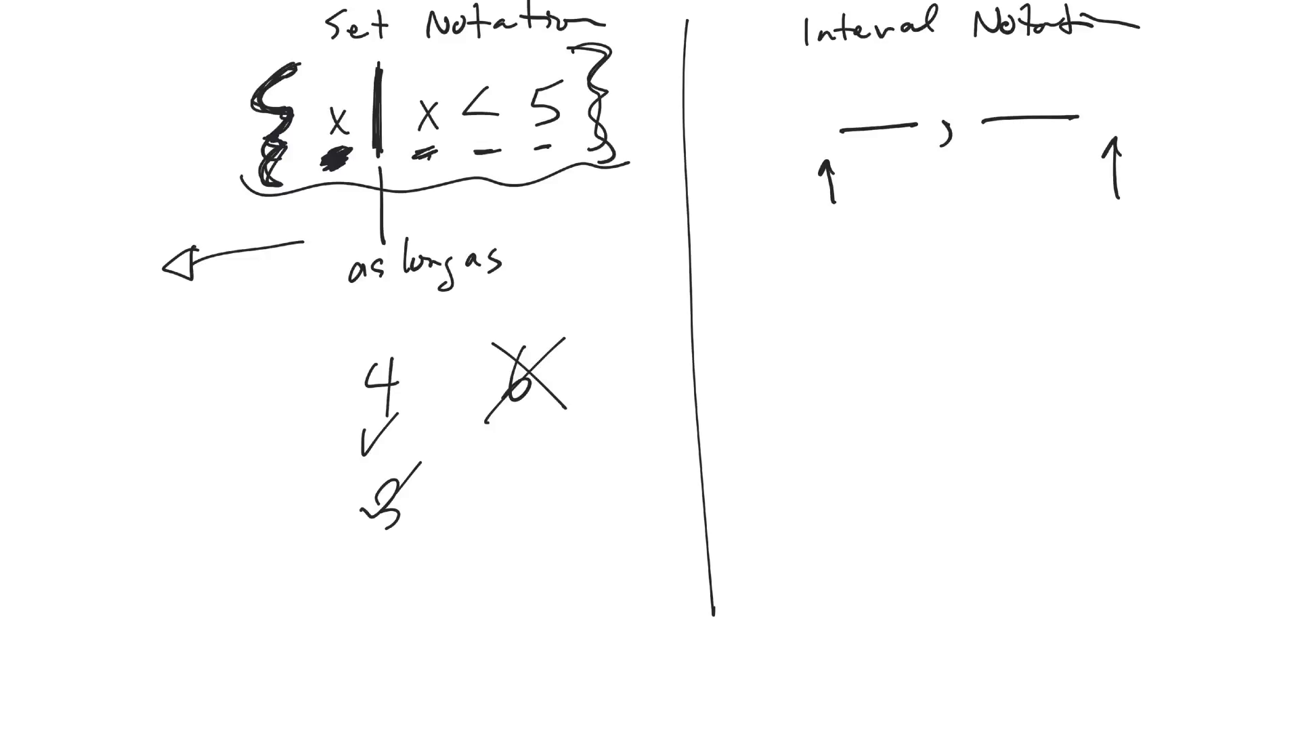
# Begin the interval as (-∞ , 5 and note ≤5 beside the crossed-out non-member 6.
pyautogui.moveTo(821, 95); pyautogui.dragTo(891, 87)
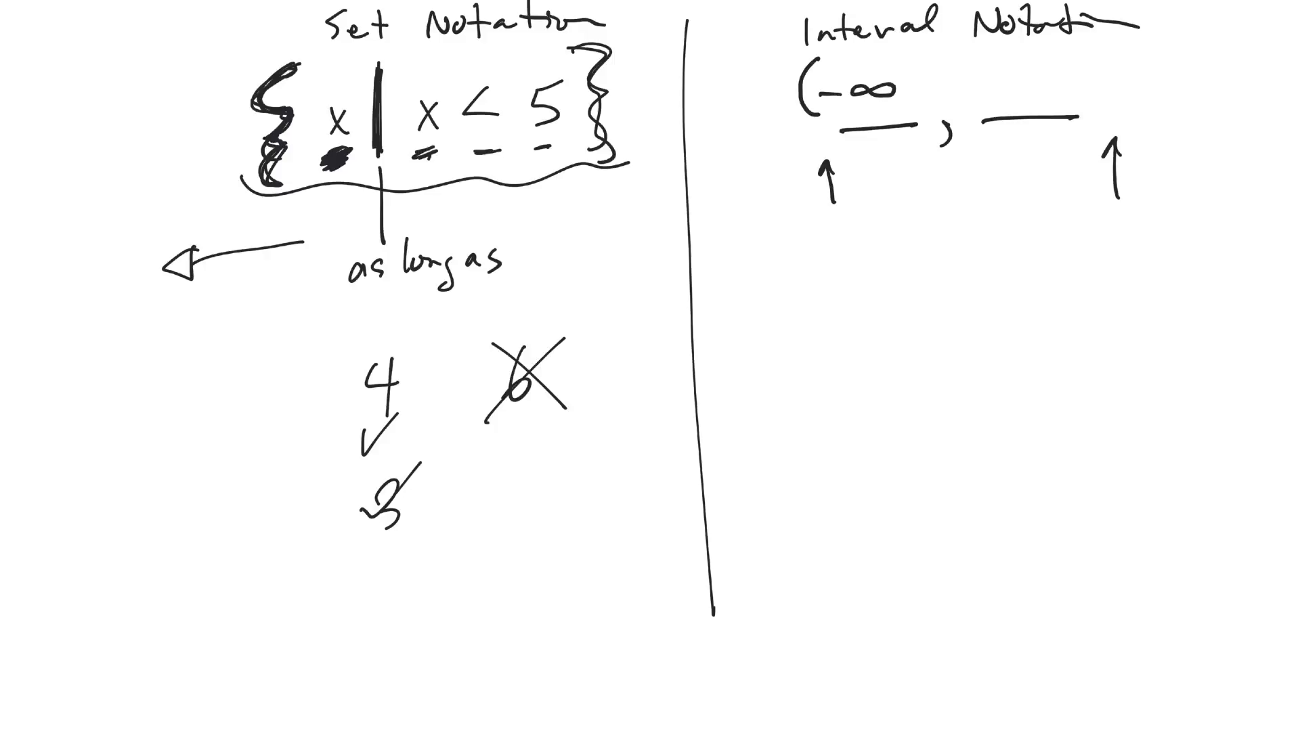
pyautogui.write('5')
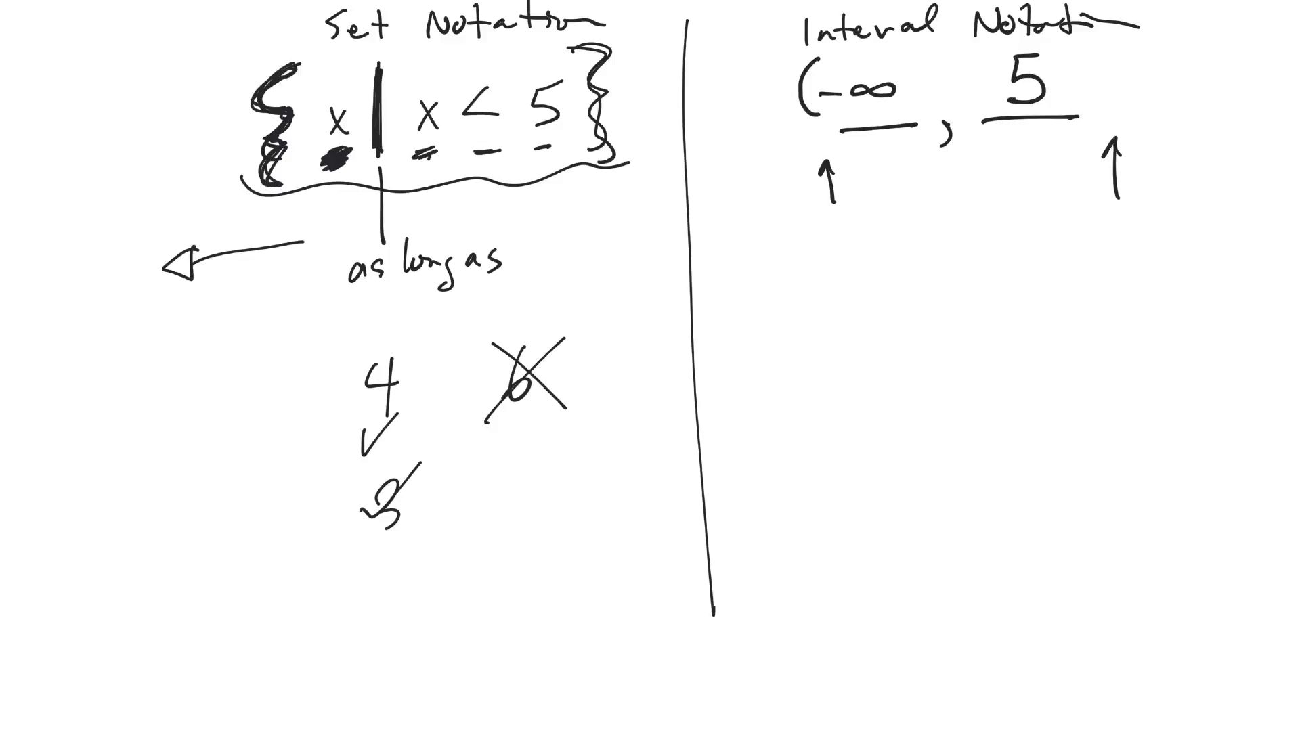
pyautogui.click(484, 157)
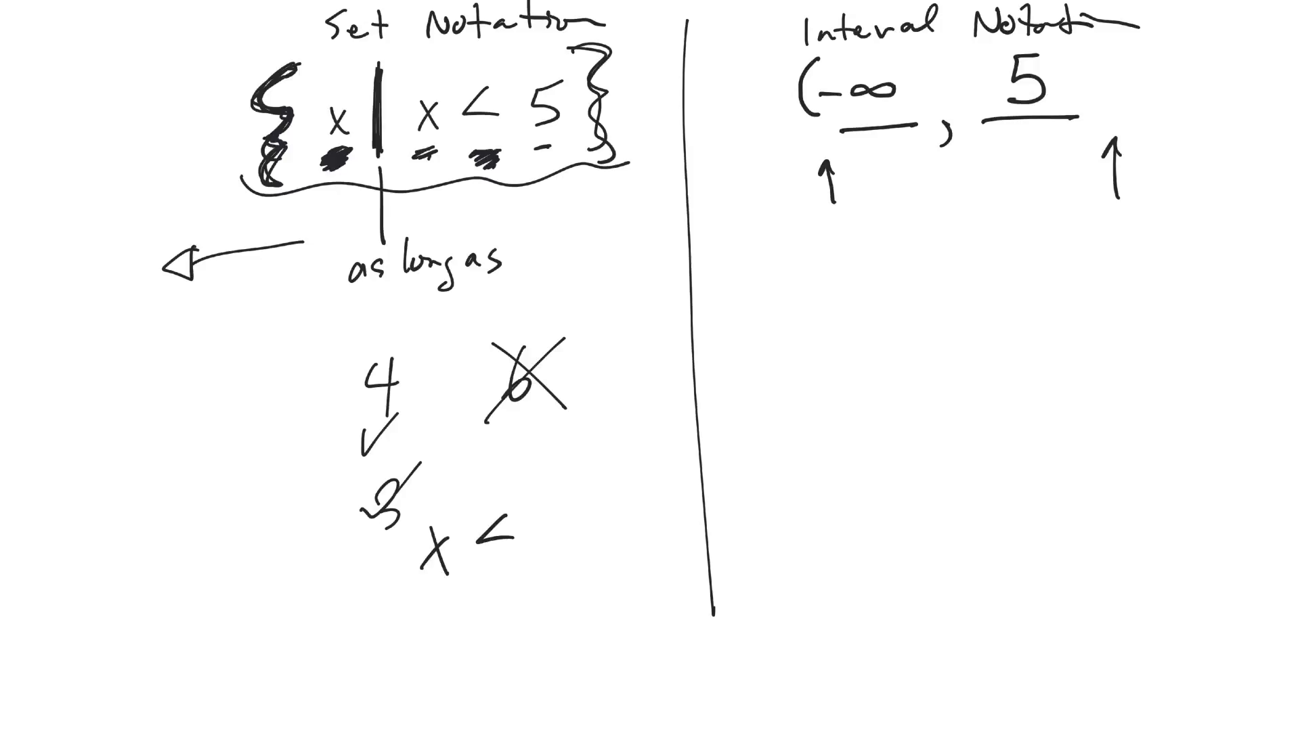
pyautogui.write('≤5')
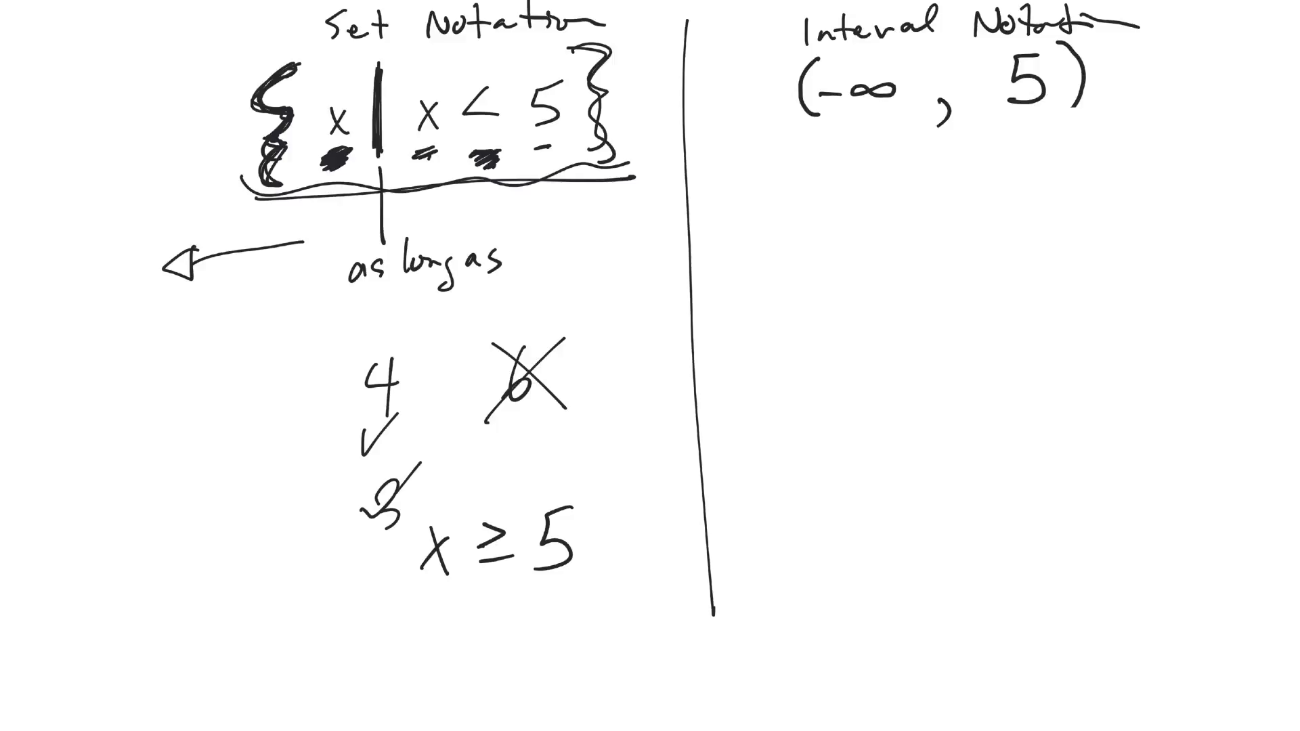
# Draw a number line under the test values and start the second set {x | with brace and bar.
pyautogui.moveTo(266, 667); pyautogui.dragTo(664, 644)
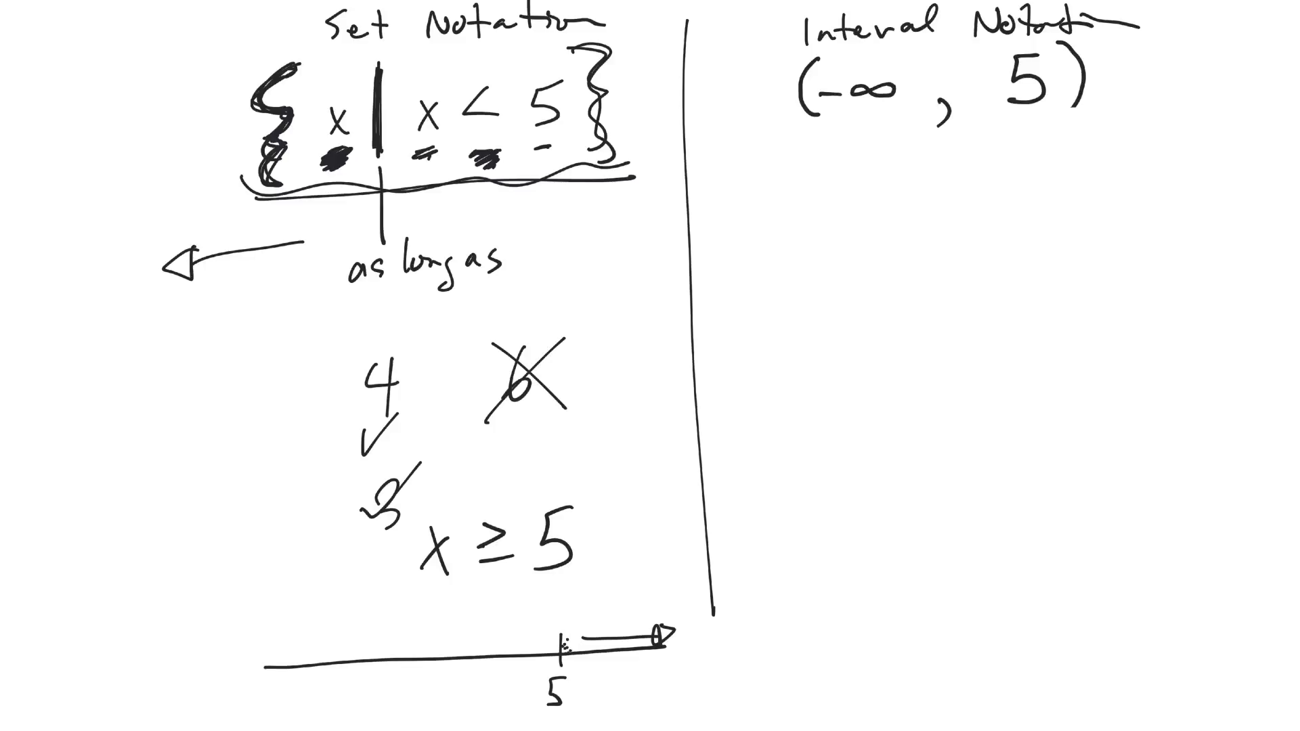
pyautogui.moveTo(266, 493); pyautogui.dragTo(257, 633)
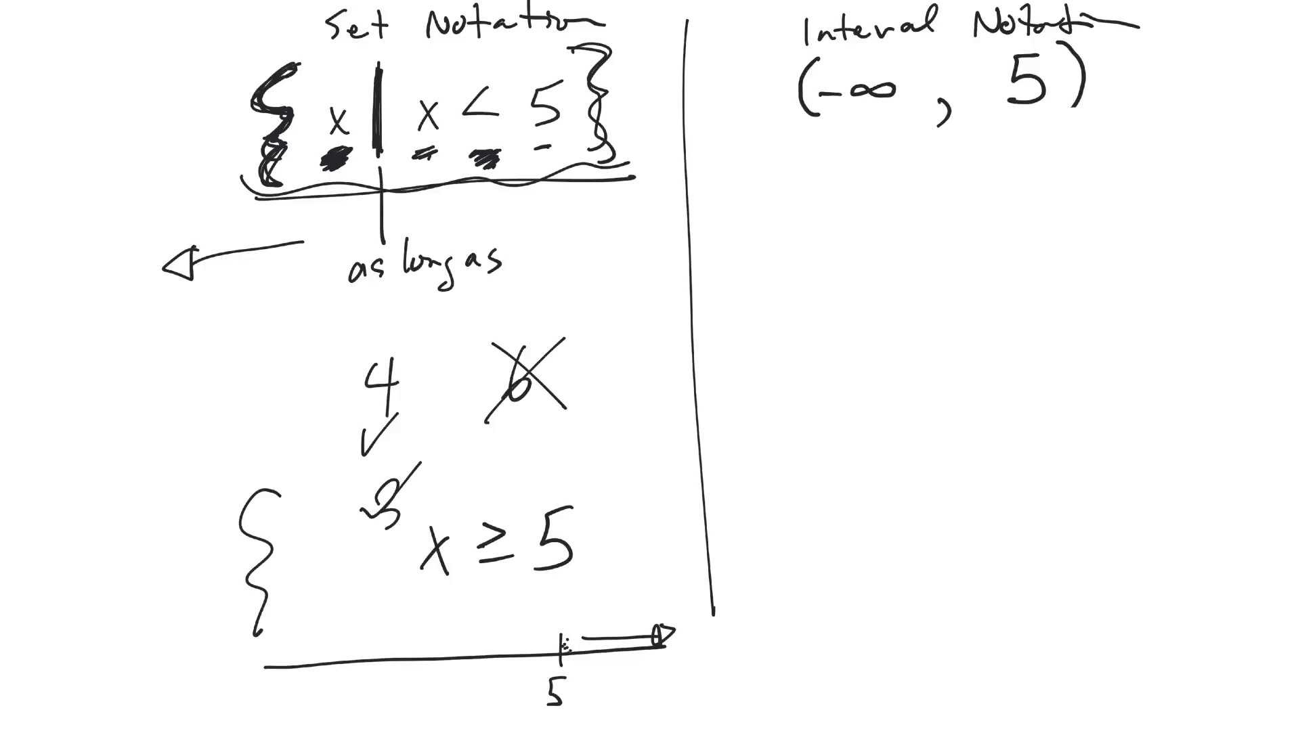
pyautogui.write('x')
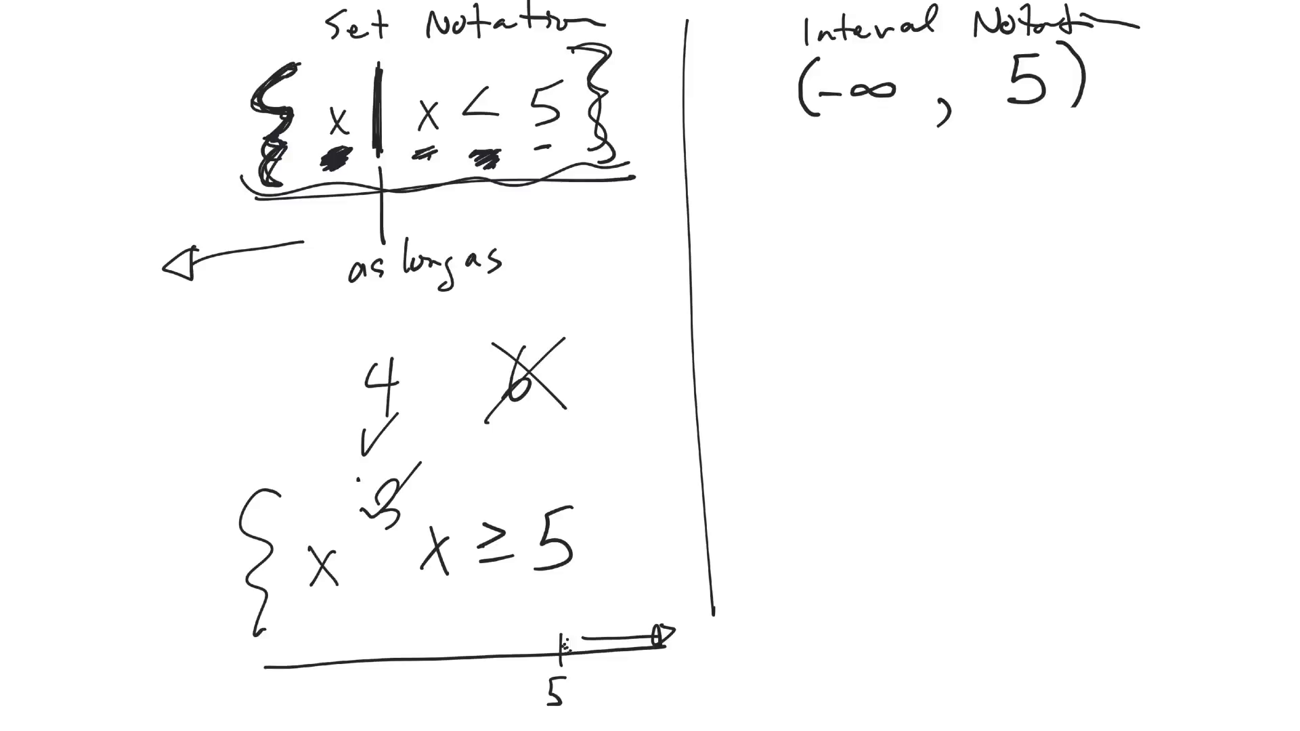
pyautogui.moveTo(367, 481); pyautogui.dragTo(375, 634)
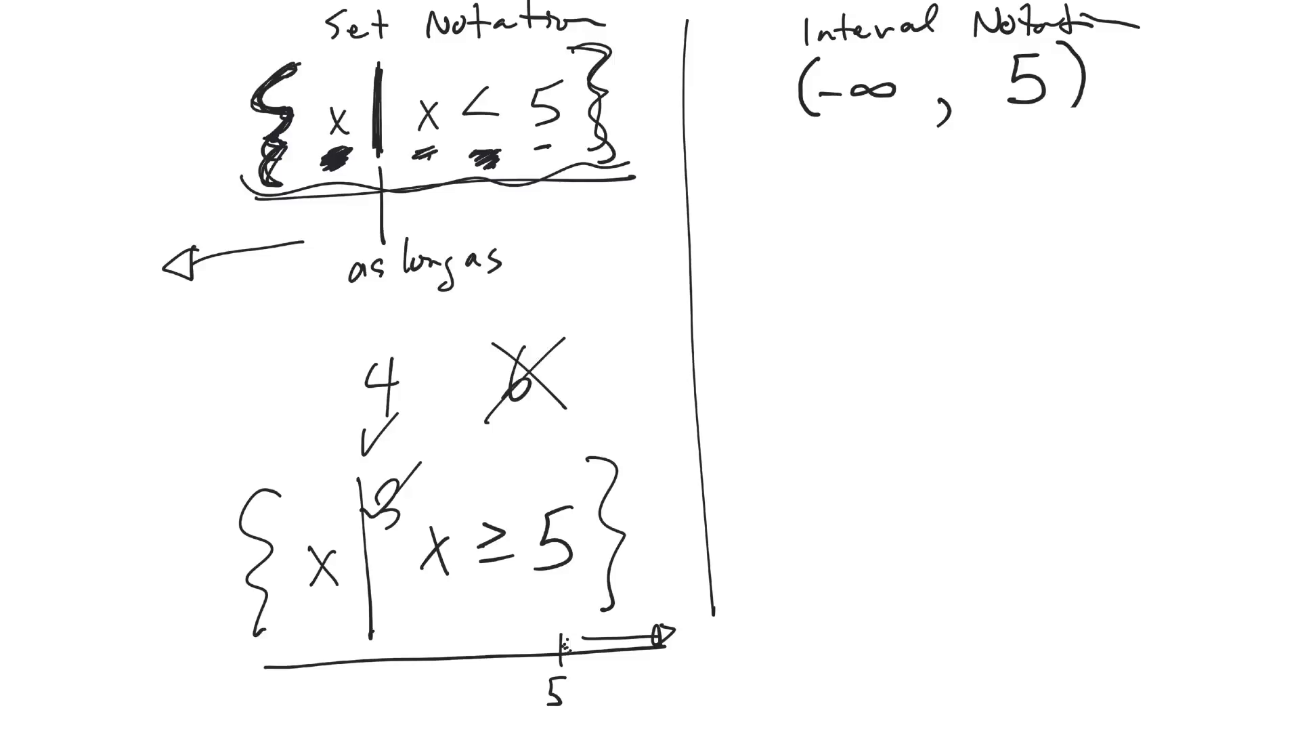
# Write the second set as [5, ∞) after an arrow and underline the interval in red.
pyautogui.moveTo(671, 547); pyautogui.dragTo(771, 531)
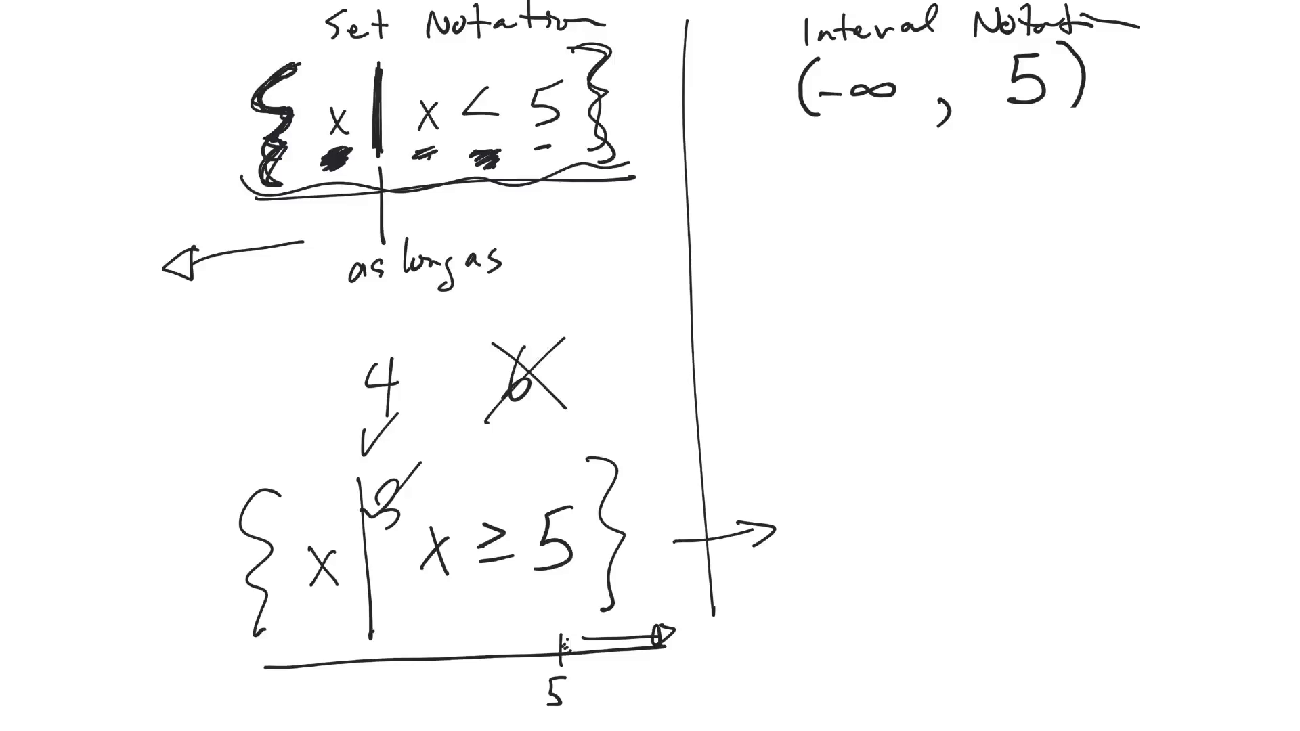
pyautogui.write('5')
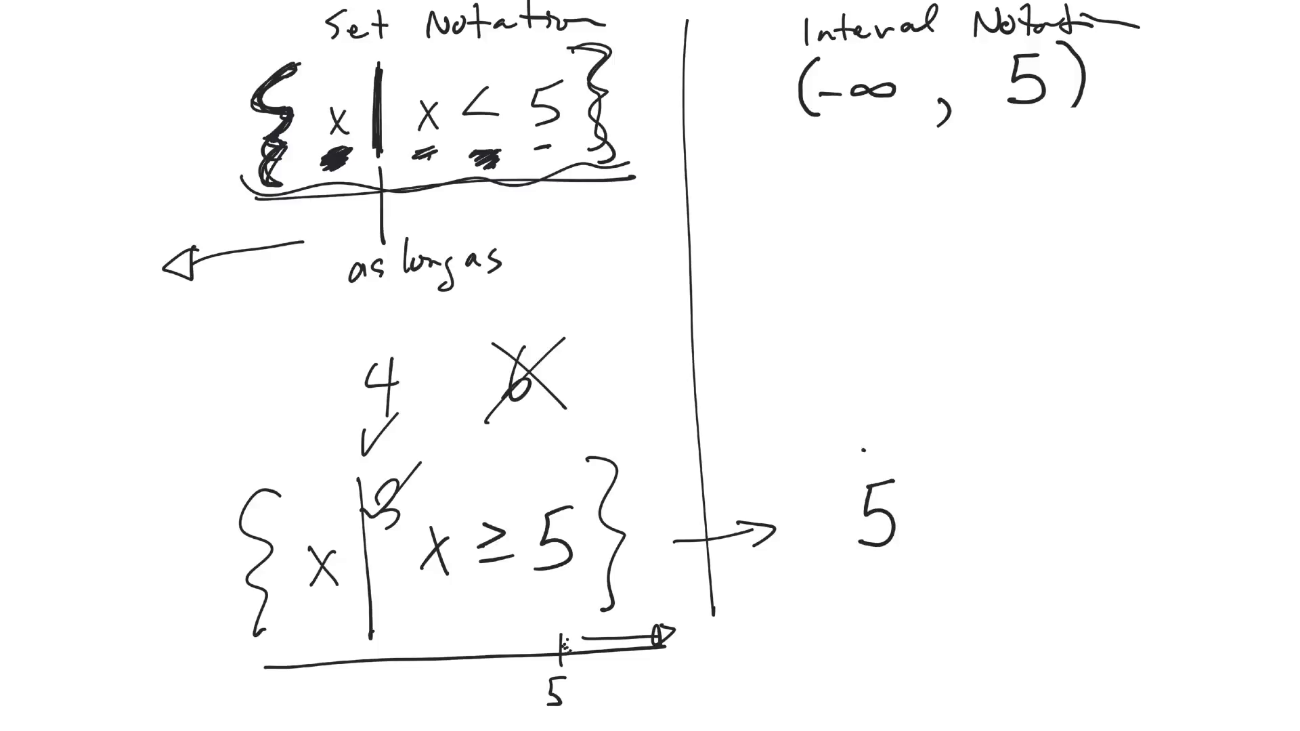
pyautogui.moveTo(845, 452); pyautogui.dragTo(845, 597)
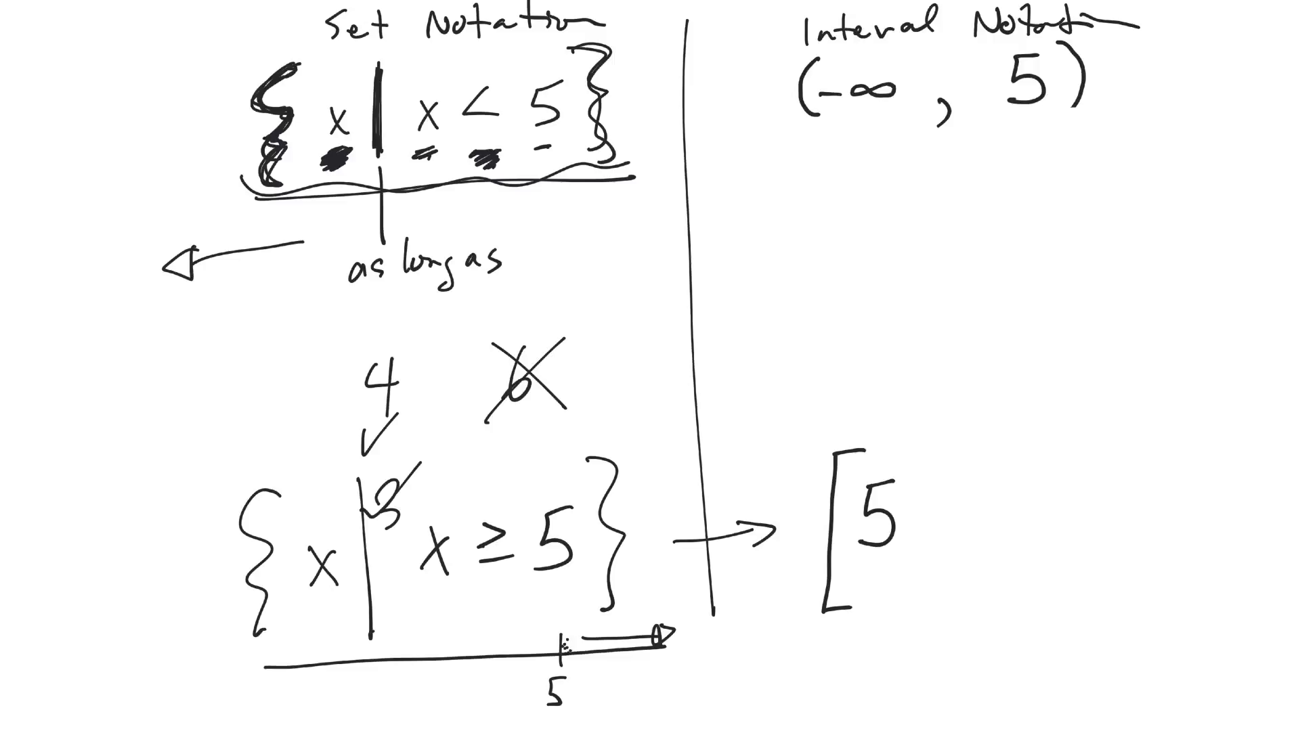
pyautogui.write(',')
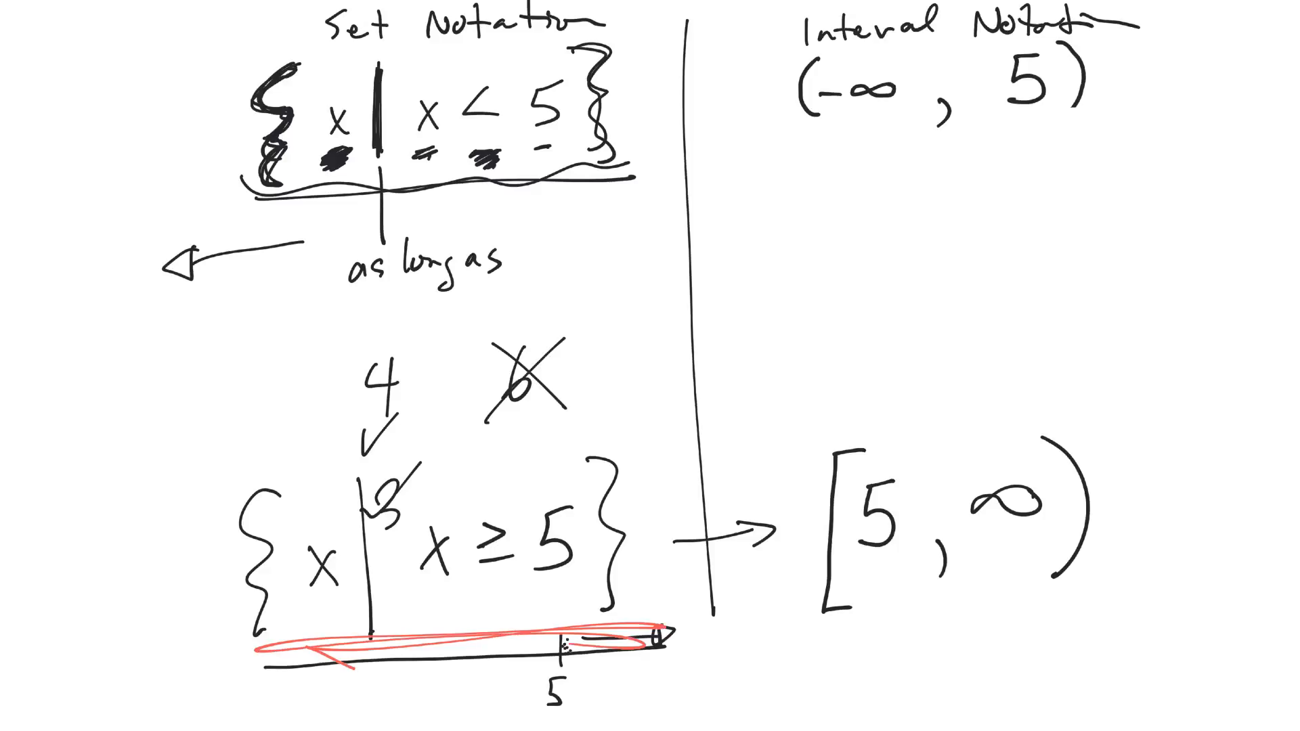
pyautogui.moveTo(813, 617); pyautogui.dragTo(1061, 617)
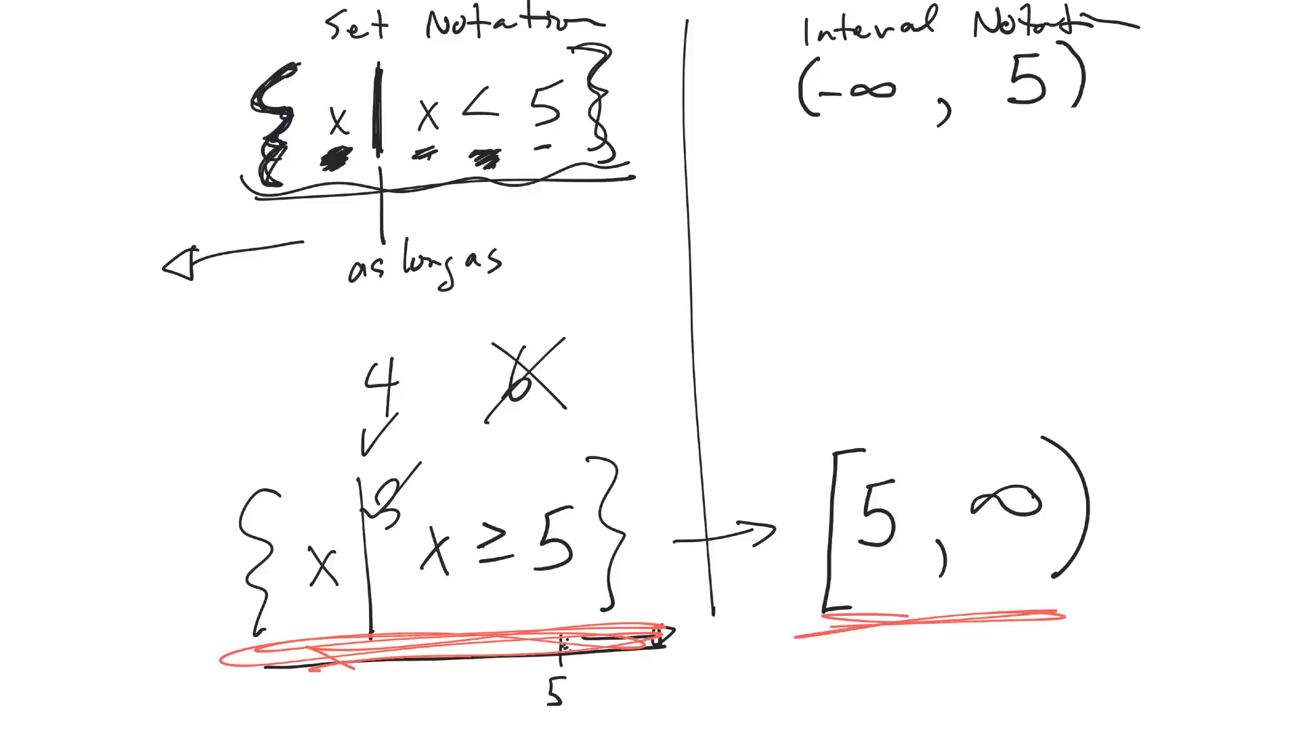